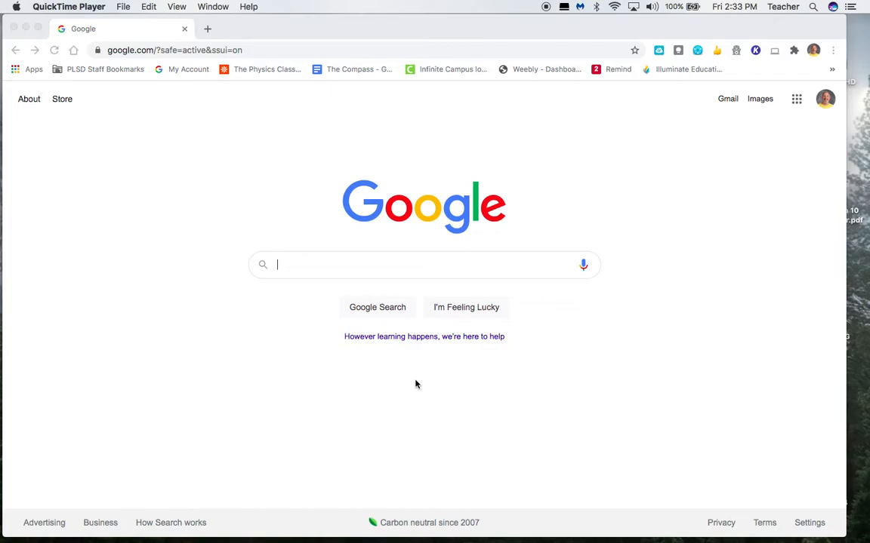
mouse_move(342, 225)
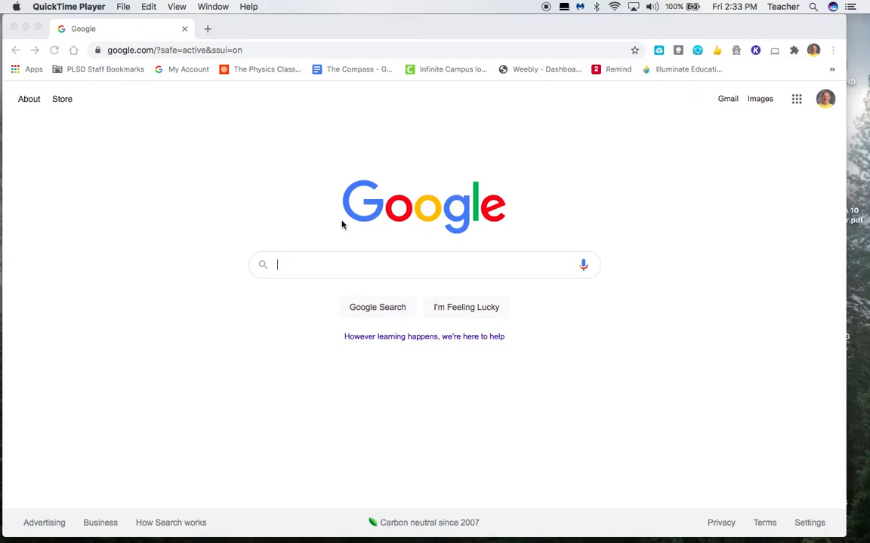
mouse_move(258, 144)
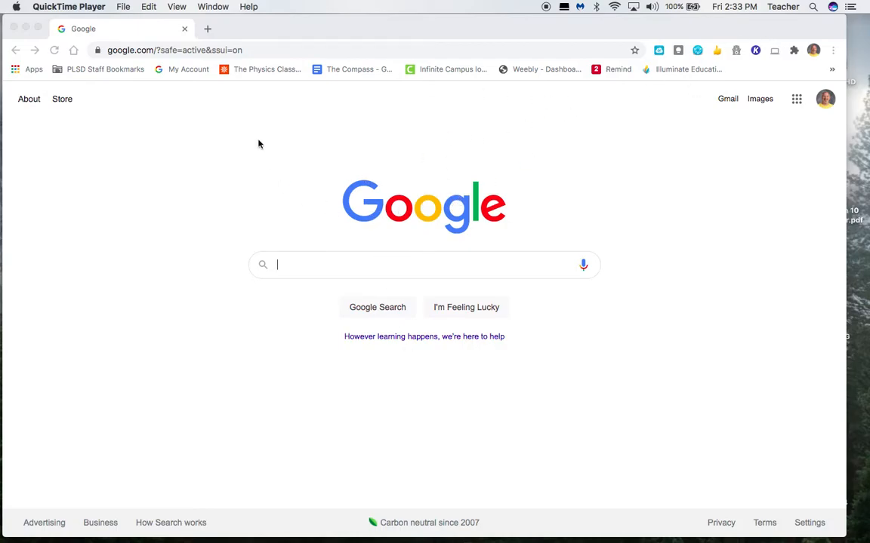
mouse_move(393, 282)
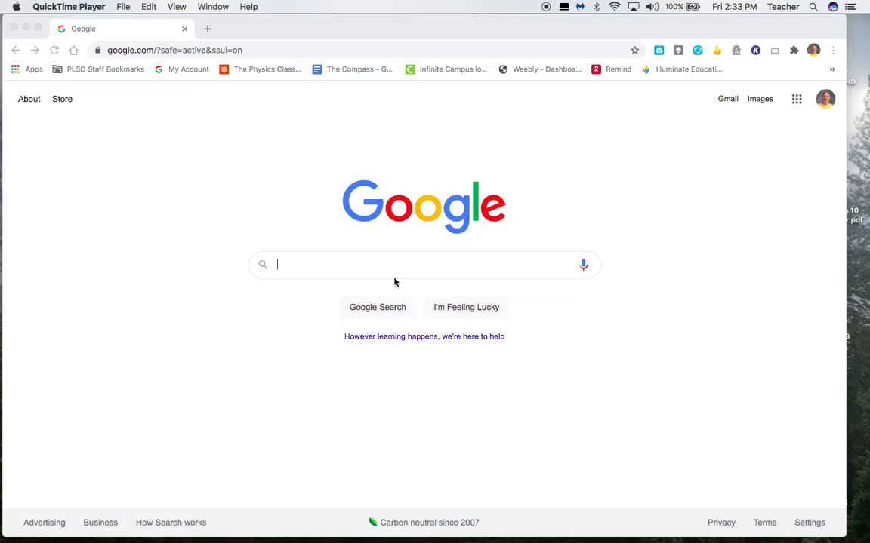
mouse_move(557, 202)
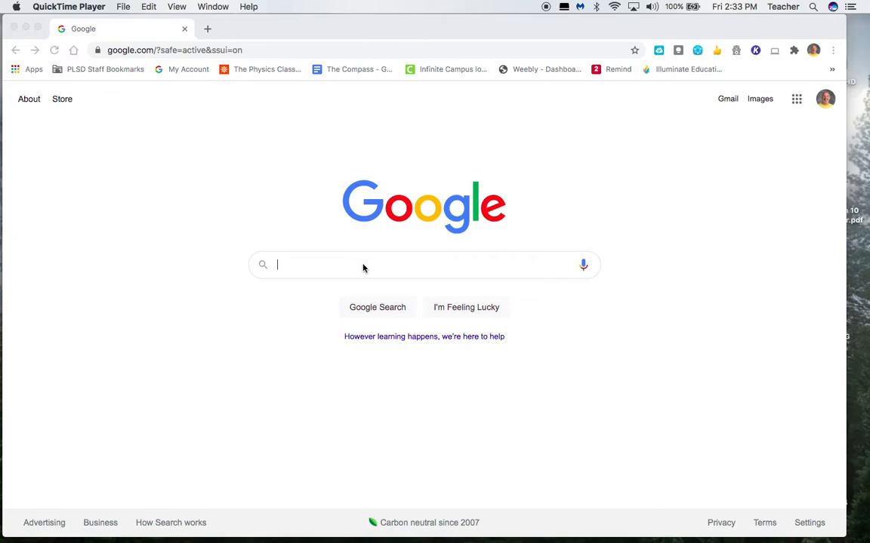
Step: Search Google for 'physics classroom'
text(physics classroom)
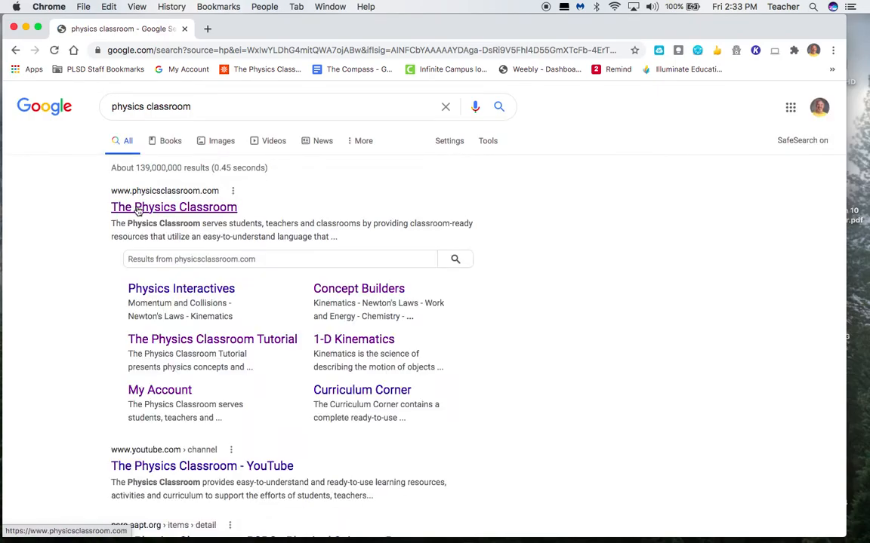
Step: Go to The Physics Classroom site and open My Account
click(174, 207)
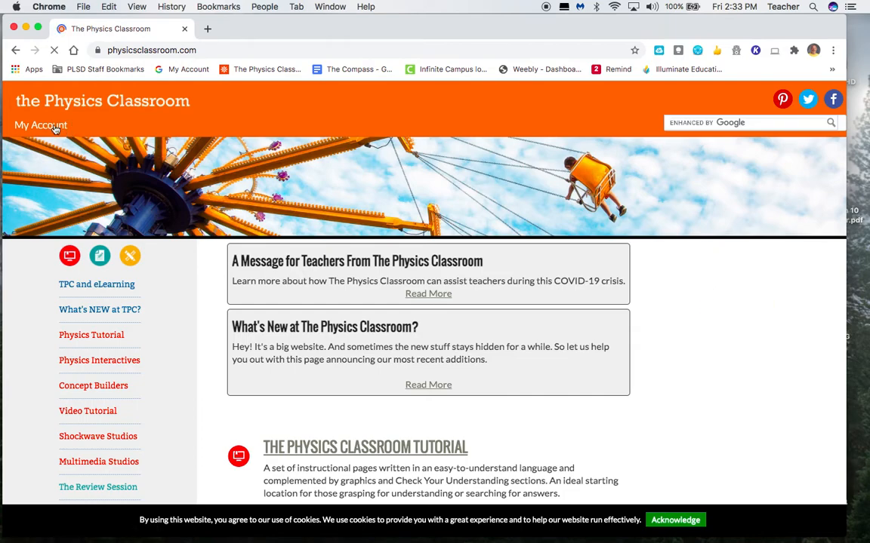
click(40, 125)
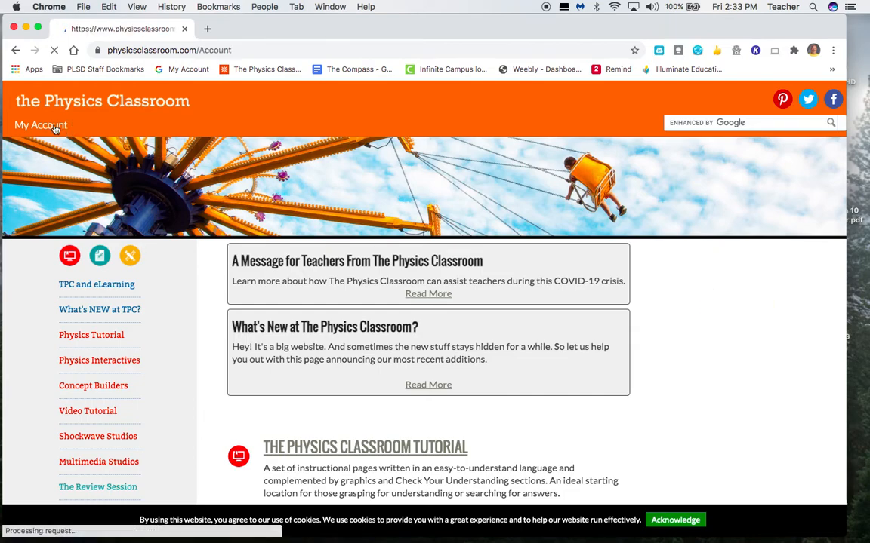
click(41, 125)
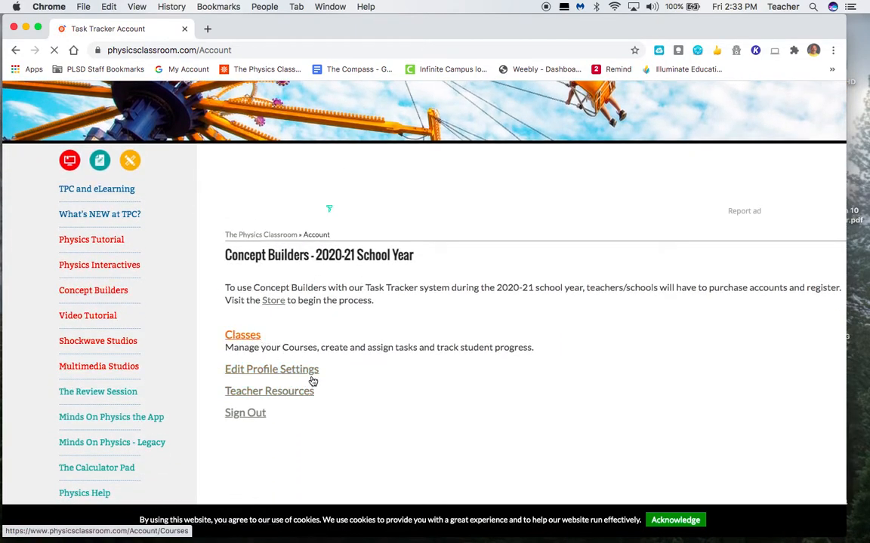
click(242, 334)
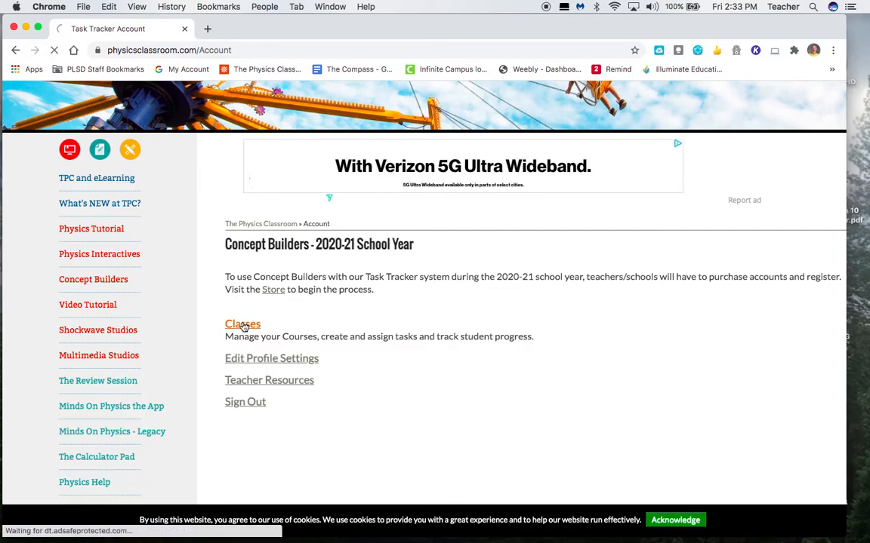
Step: Open the AP Physics 2 (20-21) class and scroll to its topics and students
click(242, 324)
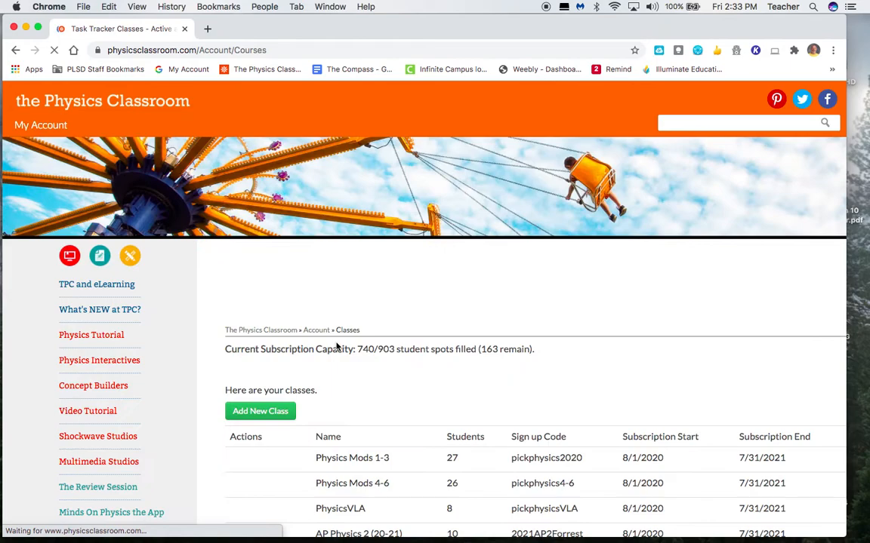
scroll(down, 3)
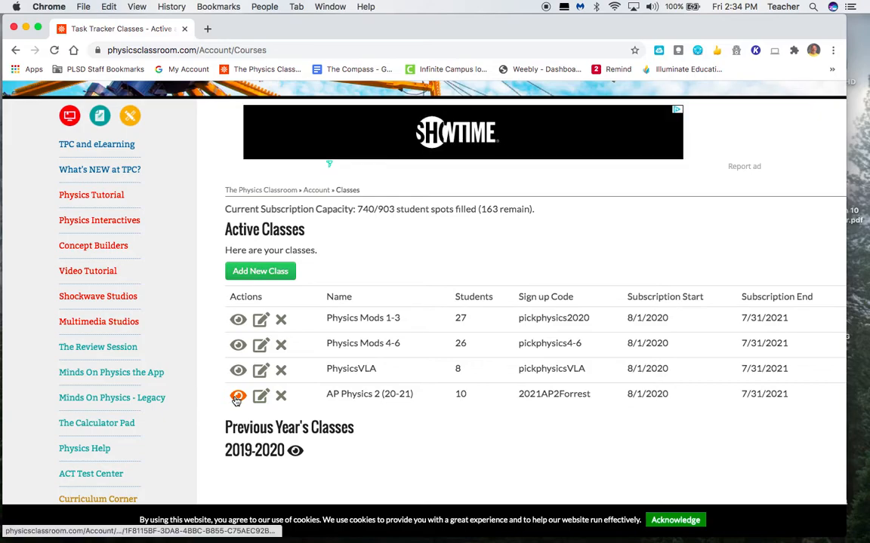
click(237, 396)
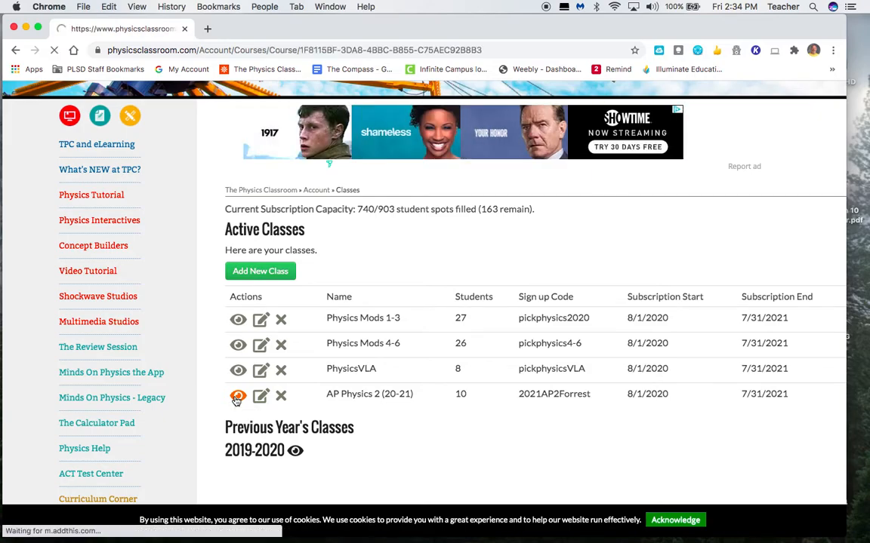
click(238, 393)
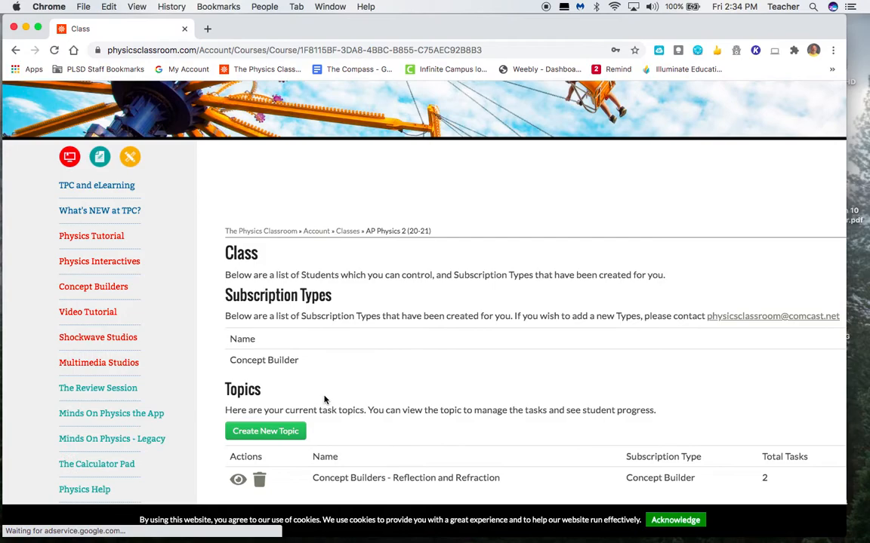
scroll(down, 3)
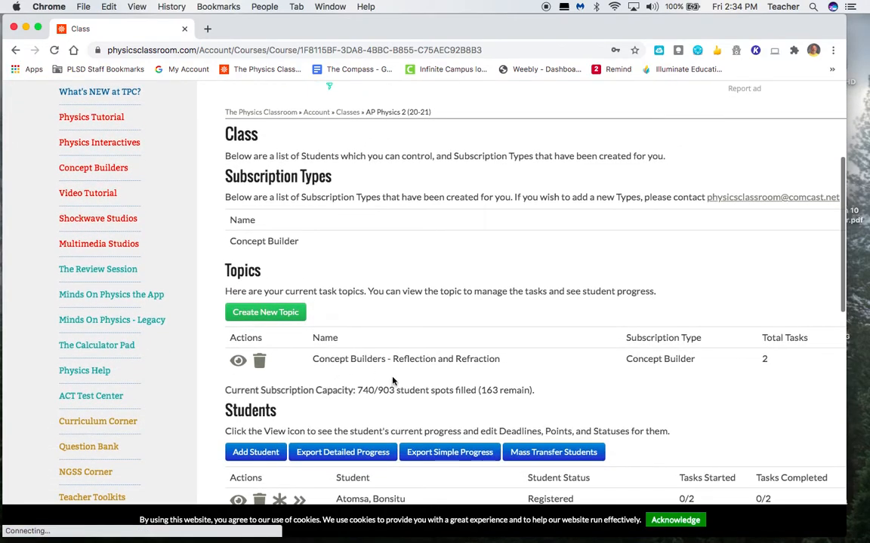
scroll(down, 3)
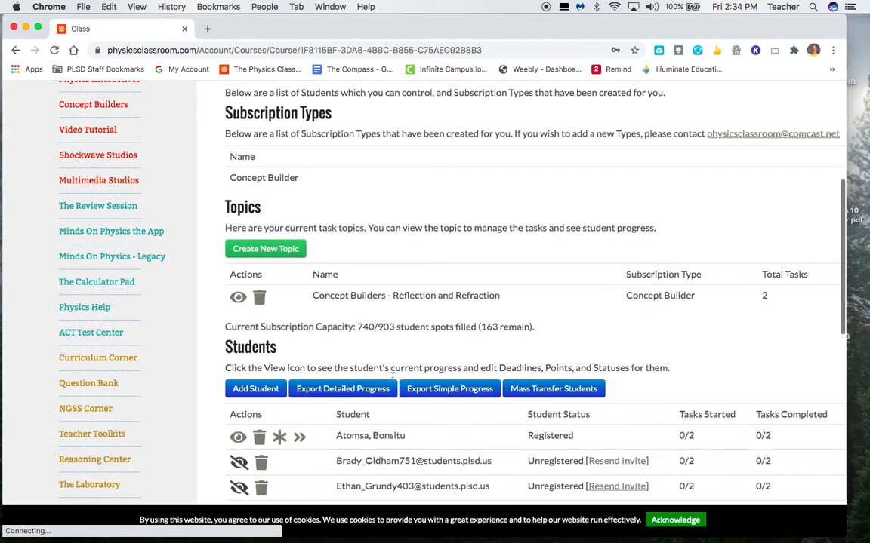
scroll(down, 3)
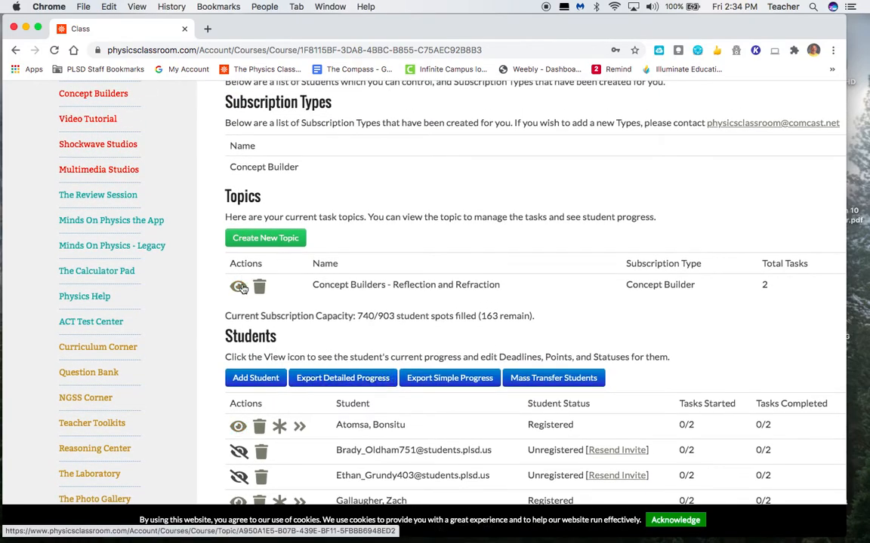
mouse_move(239, 286)
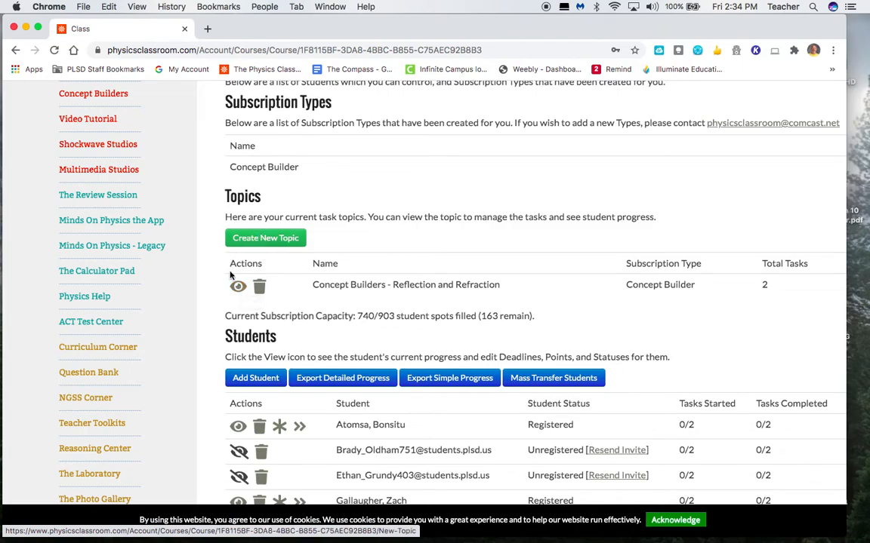
Step: View the Who Can See Who? task's Apprentice, Master and Wizard activities
click(237, 286)
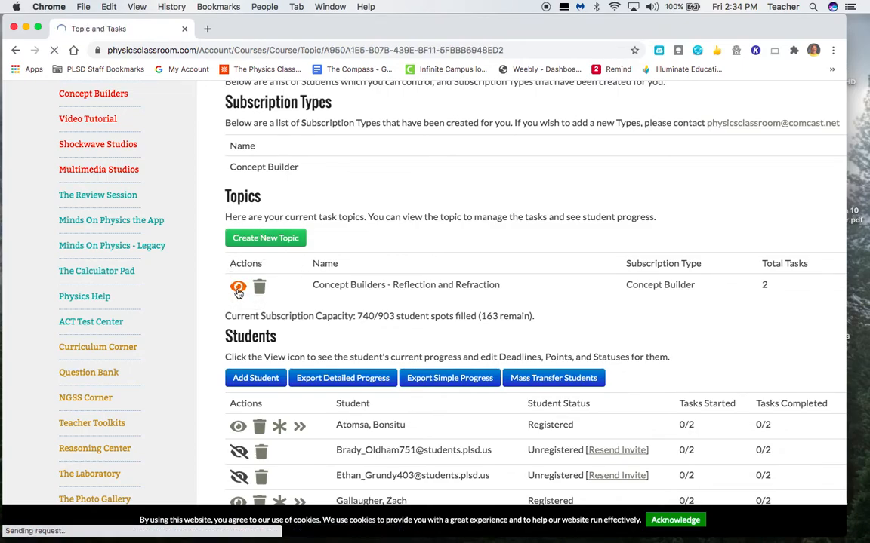
click(238, 288)
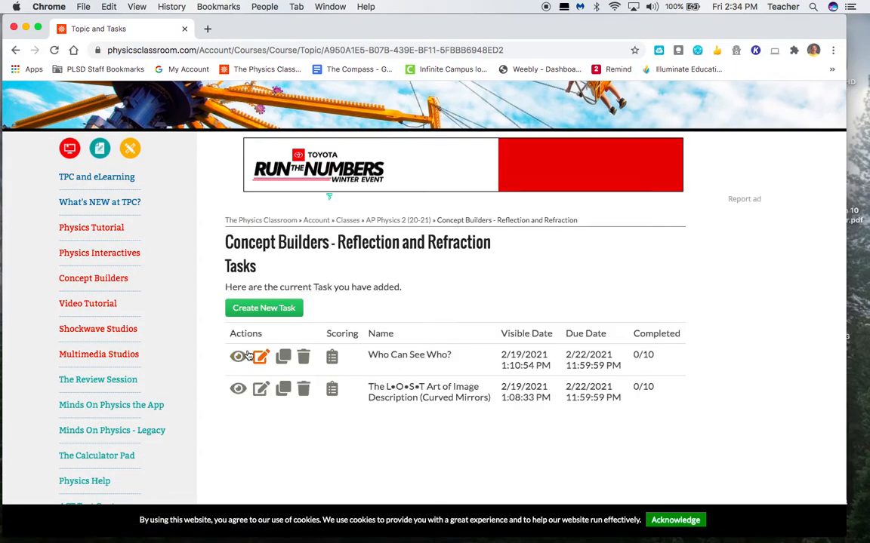
mouse_move(238, 356)
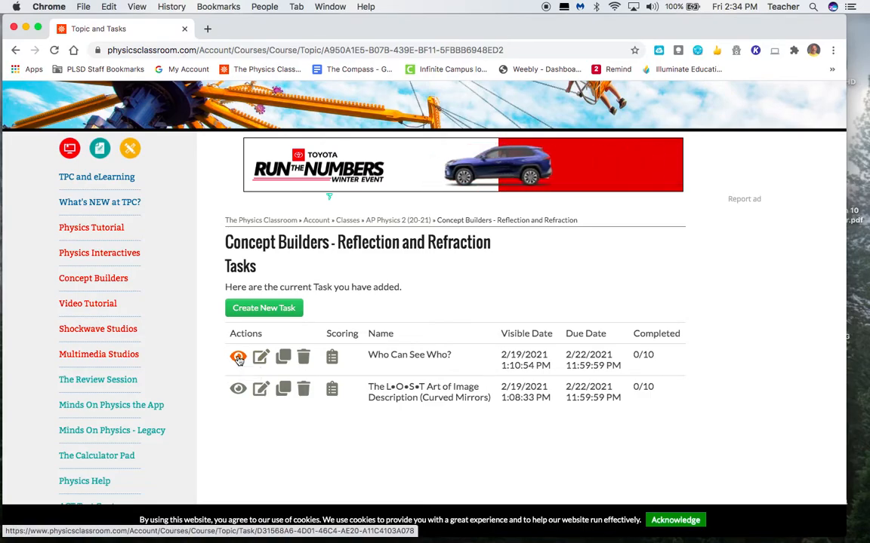
click(237, 357)
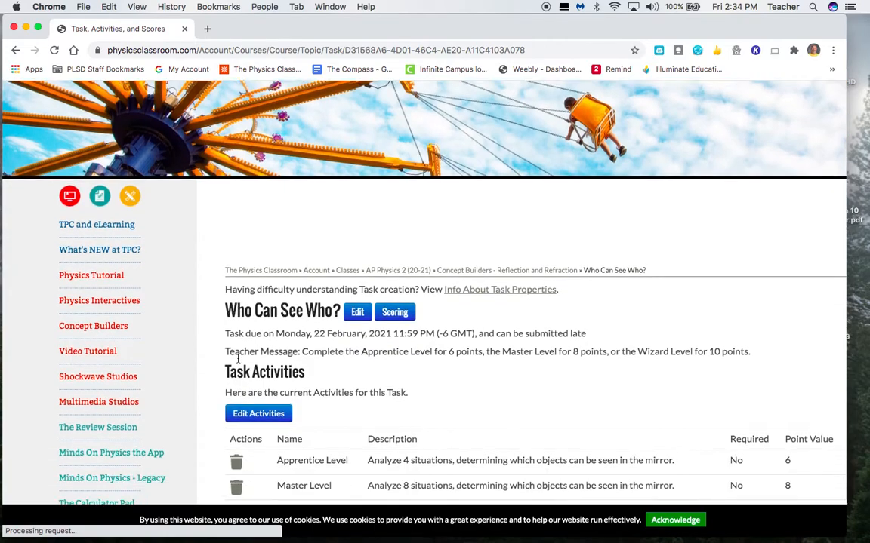
scroll(down, 3)
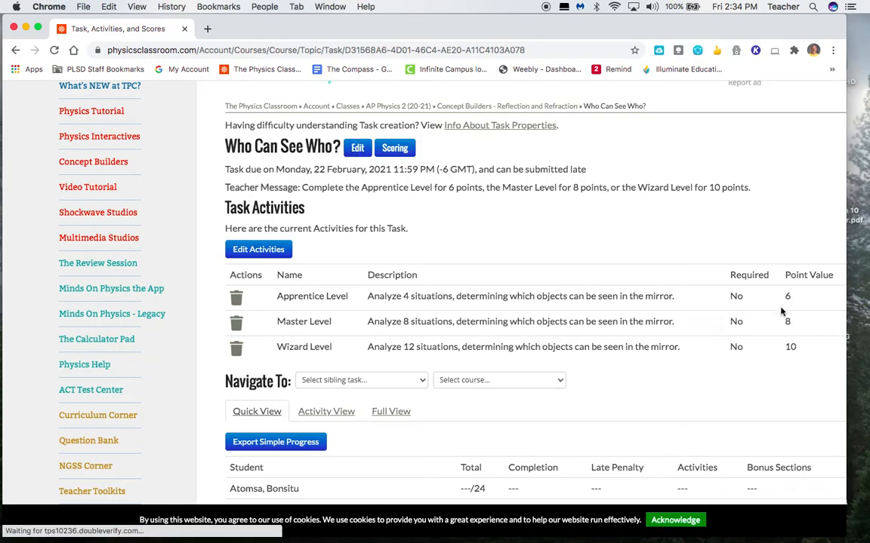
mouse_move(761, 381)
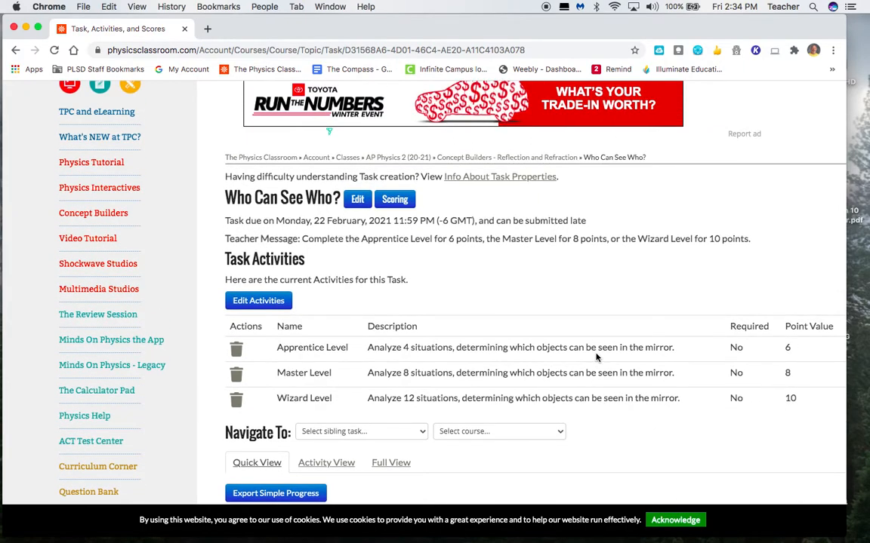
scroll(down, 3)
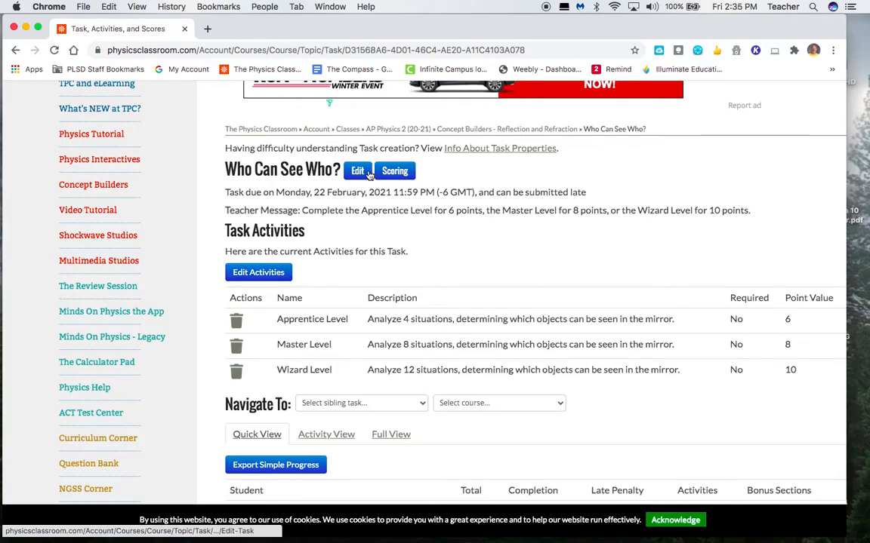
Step: Review Who Can See Who? task properties, then return to the Reflection and Refraction tasks
click(357, 170)
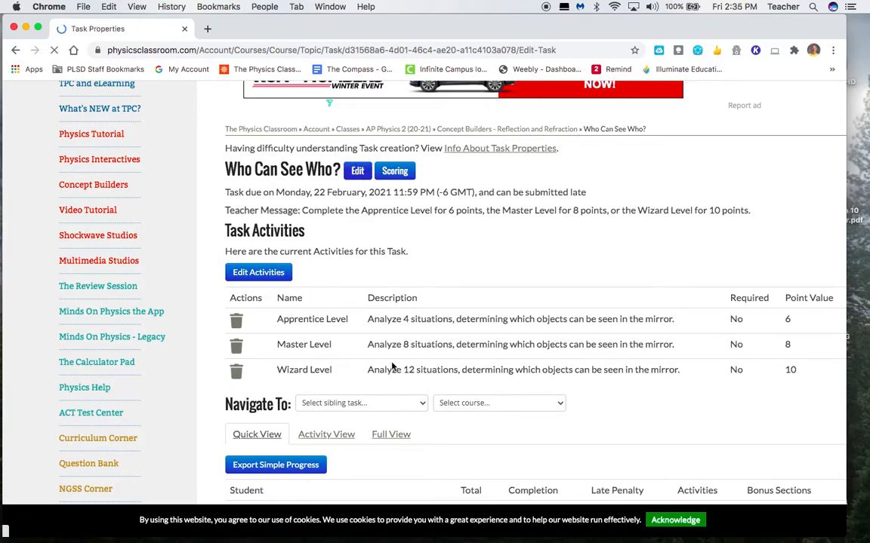
click(357, 170)
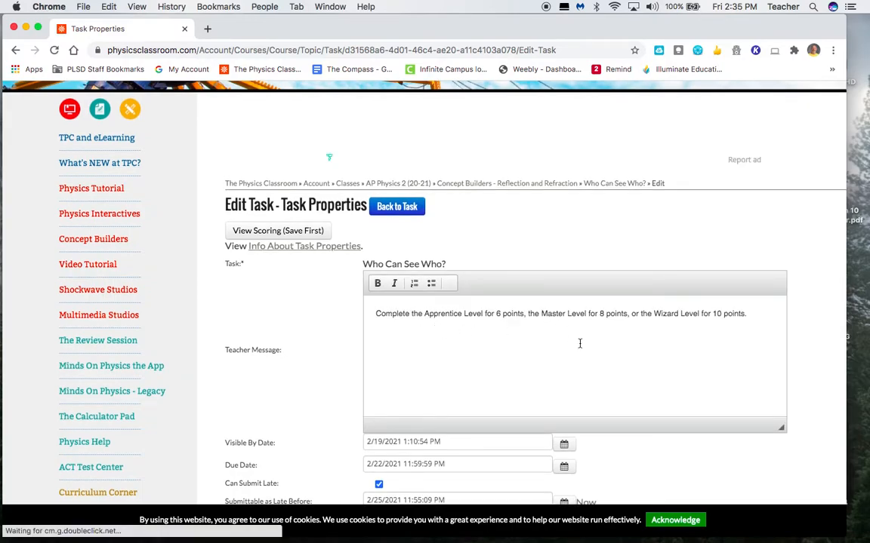
mouse_move(753, 344)
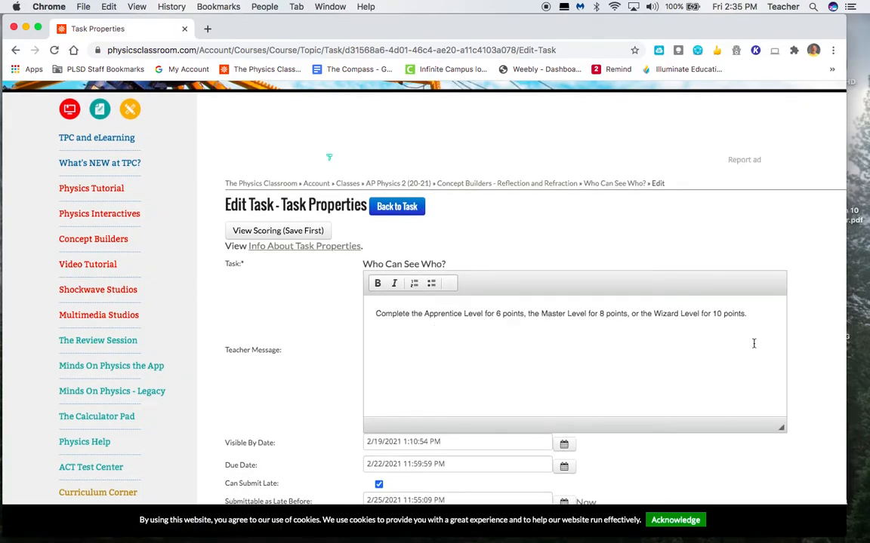
mouse_move(462, 383)
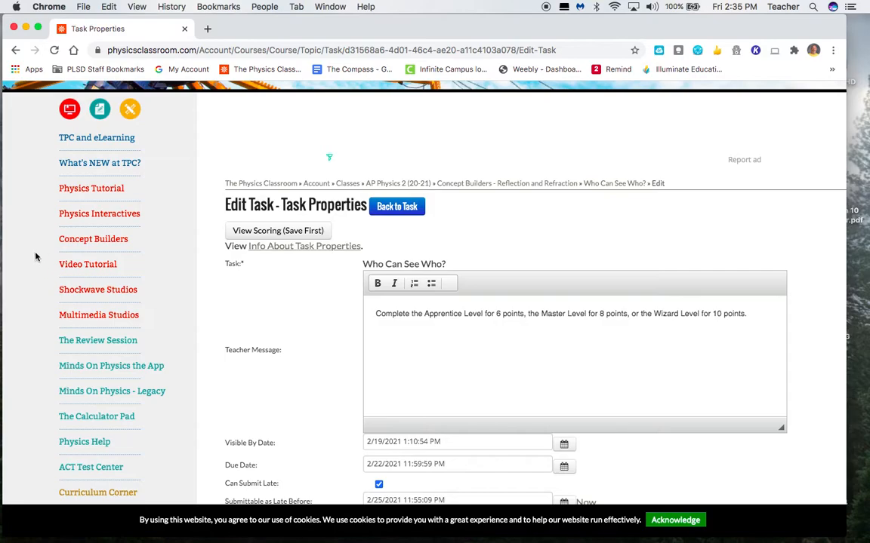
mouse_move(108, 241)
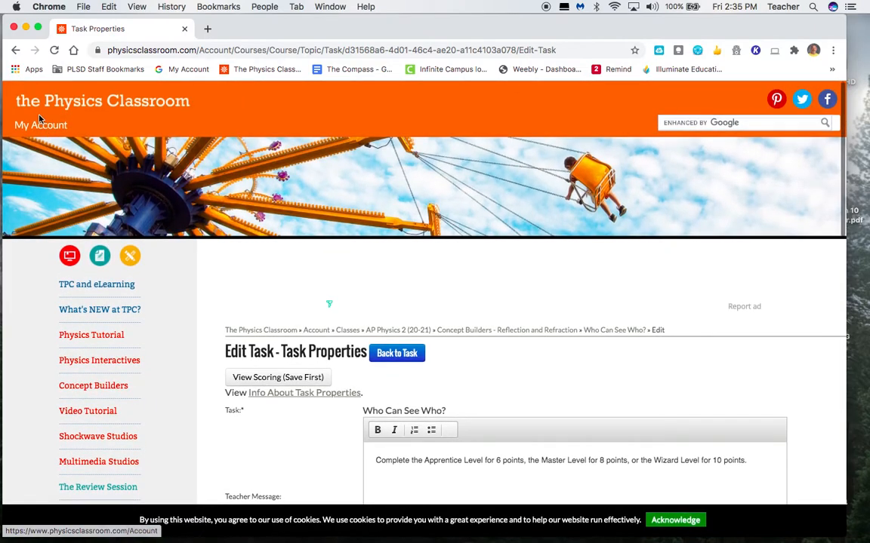
mouse_move(136, 413)
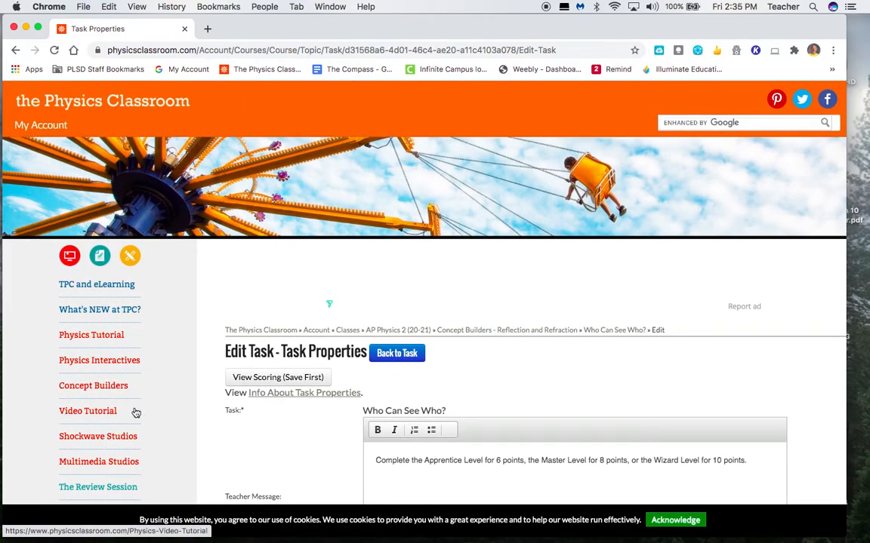
scroll(down, 3)
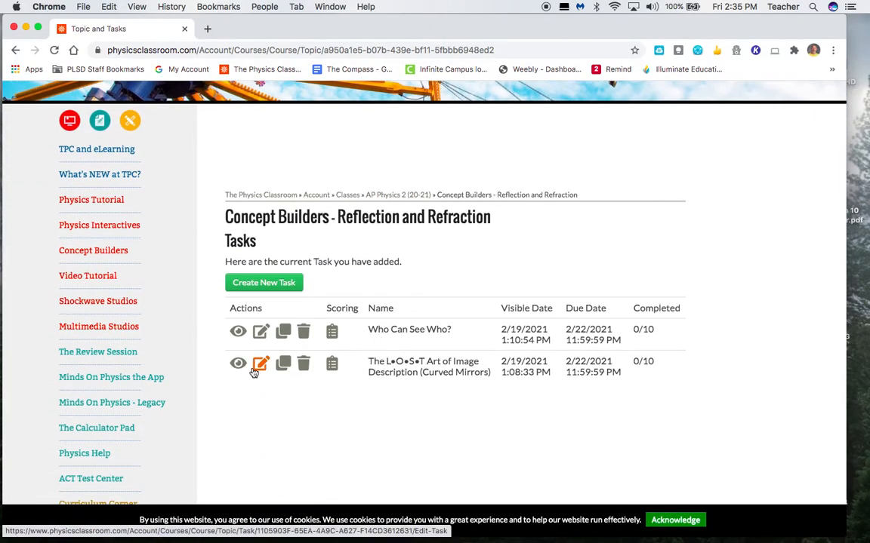
Step: Open The L•O•S•T Art of Image Description task and scroll to its student scores
click(261, 364)
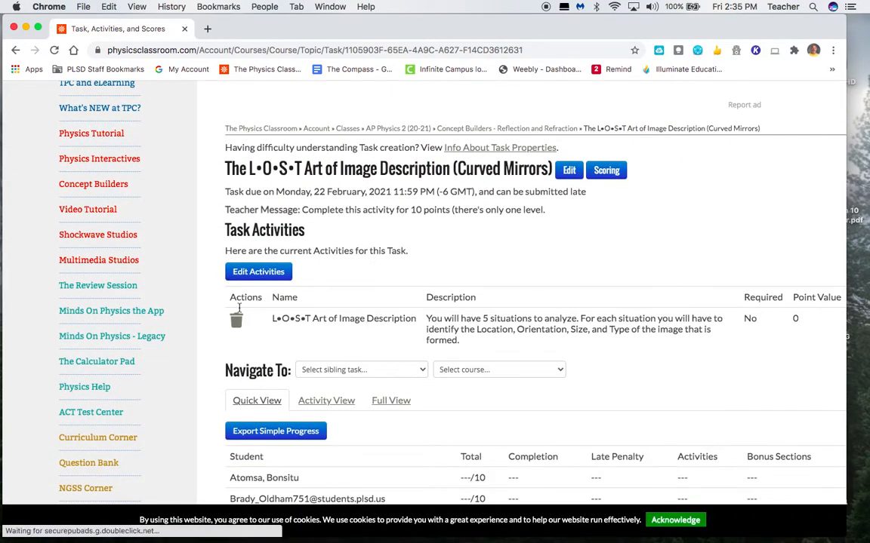
scroll(down, 3)
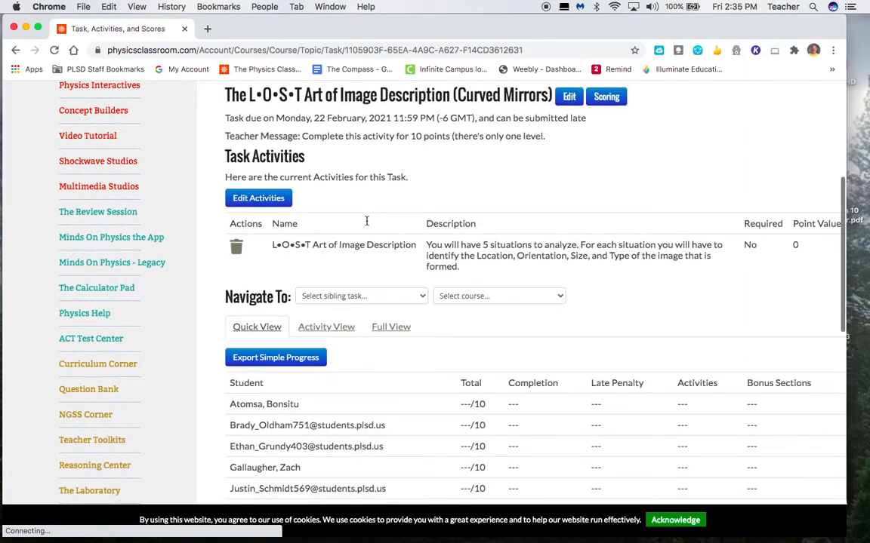
mouse_move(421, 264)
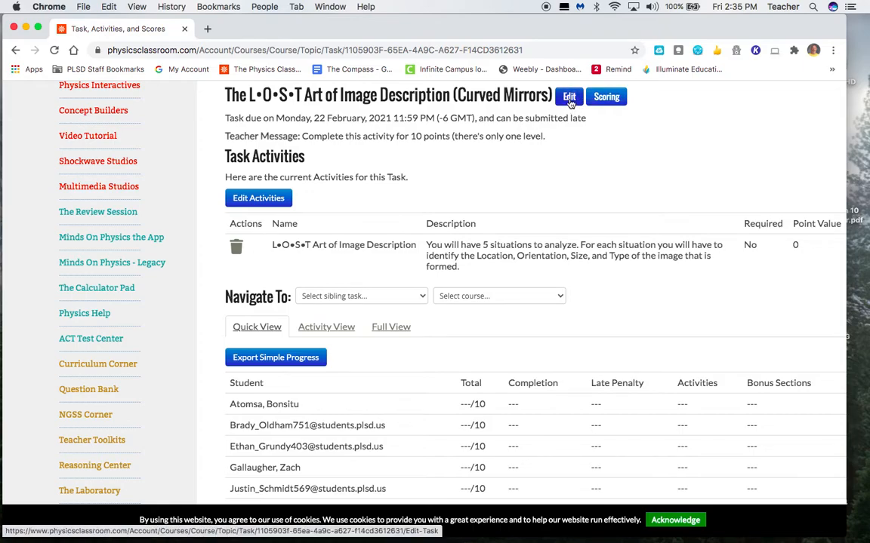
Step: Open Edit Task properties for The L•O•S•T Art of Image Description and review them
click(568, 96)
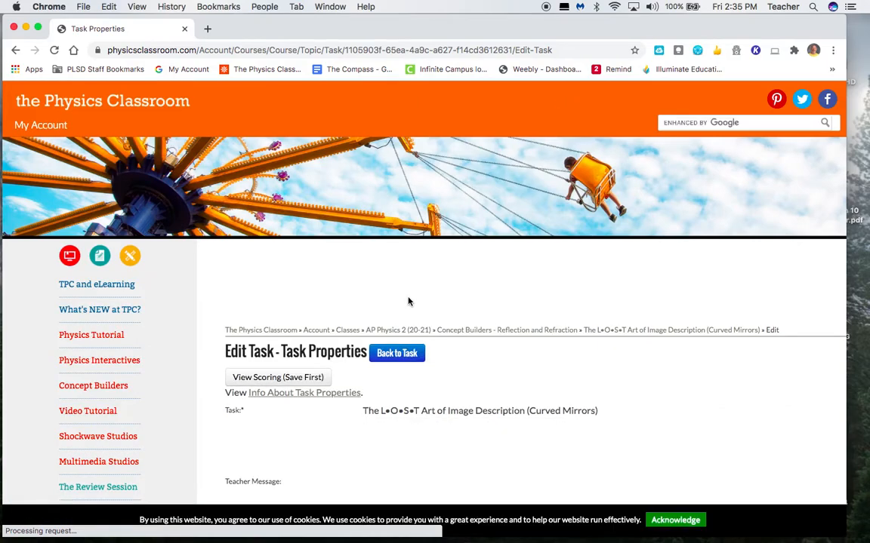
scroll(down, 3)
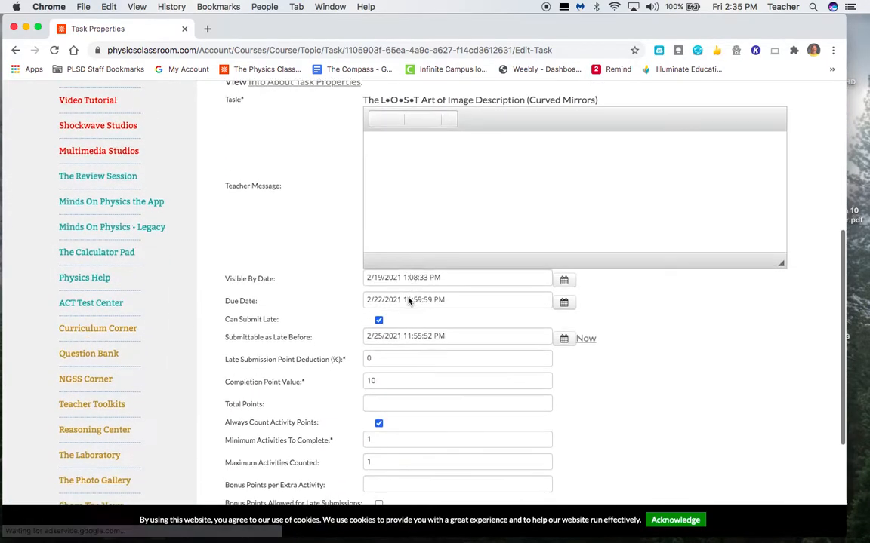
scroll(up, 3)
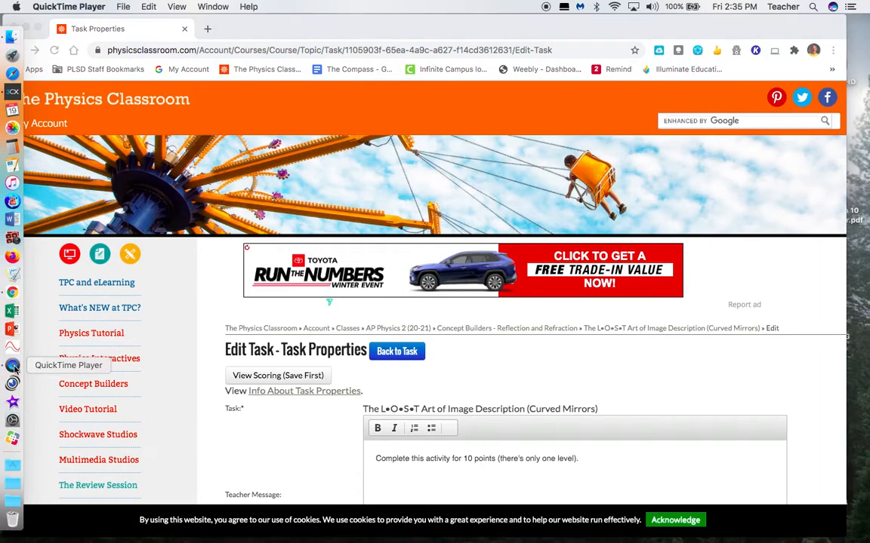
mouse_move(700, 502)
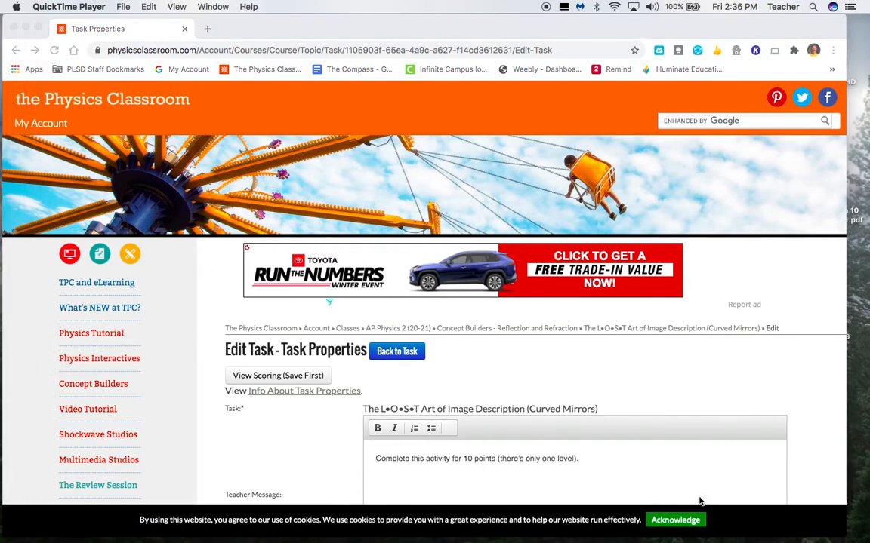